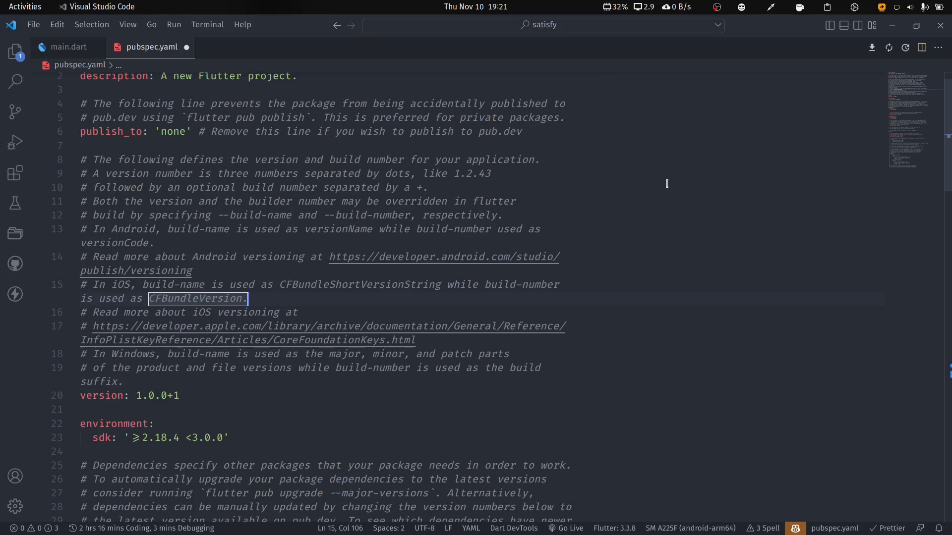
Scroll through pubspec.yaml and bring up find-and-replace with regular-expression matching enabled.
{"action": "scroll", "scroll_direction": "down", "scroll_amount": 3}
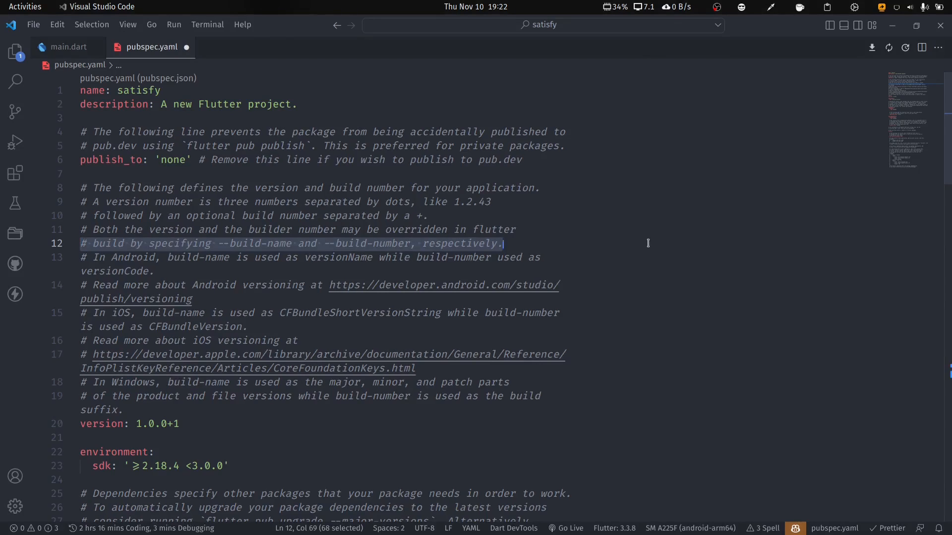
{"action": "scroll", "scroll_direction": "down", "scroll_amount": 3}
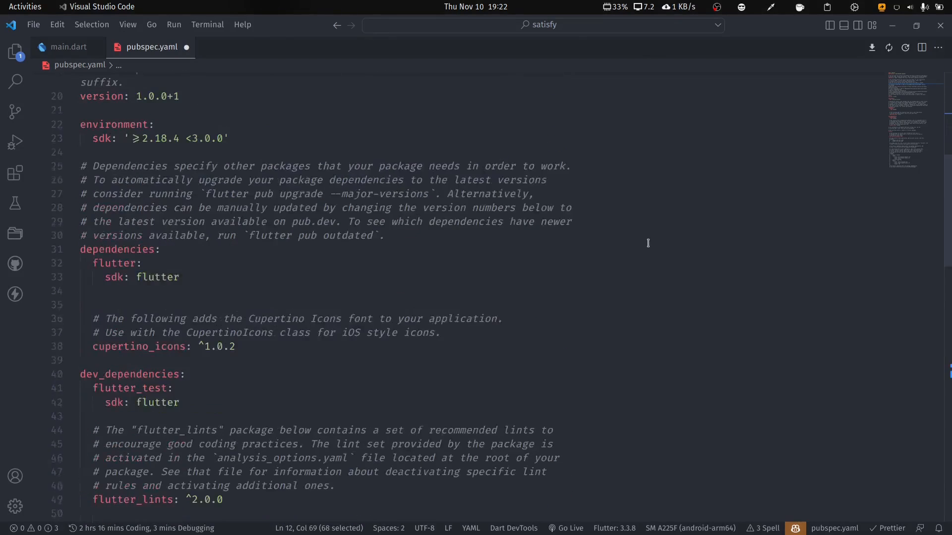
{"action": "scroll", "scroll_direction": "down", "scroll_amount": 3}
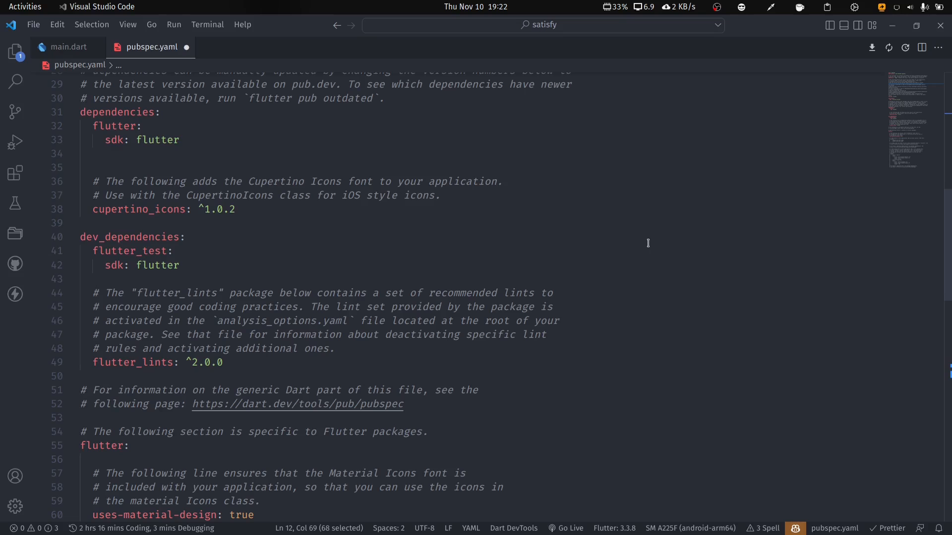
{"action": "scroll", "scroll_direction": "down", "scroll_amount": 3}
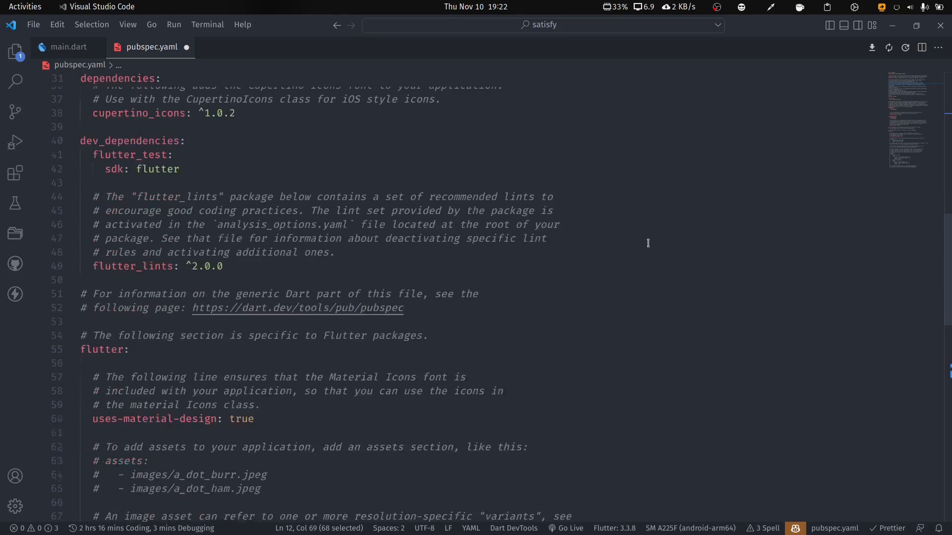
{"action": "scroll", "scroll_direction": "down", "scroll_amount": 3}
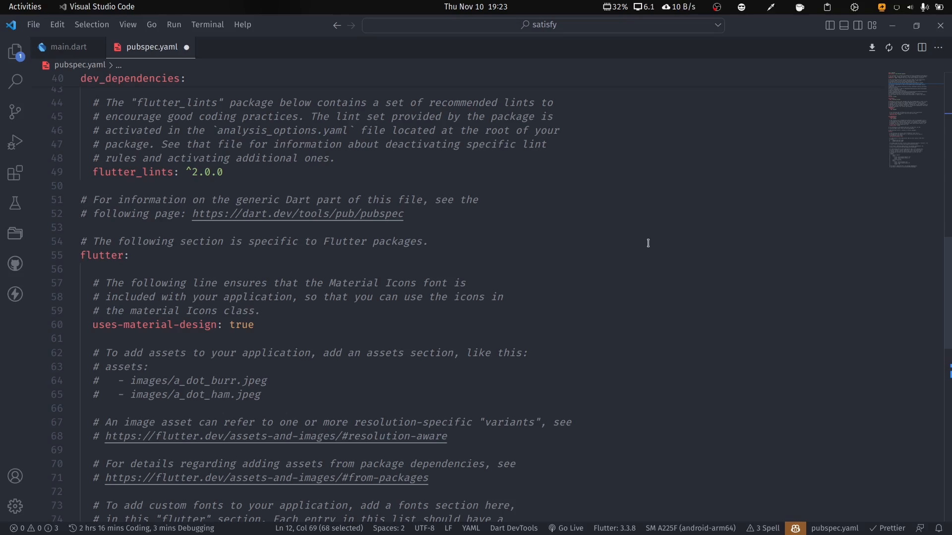
{"action": "double_click", "coordinate": [398, 395]}
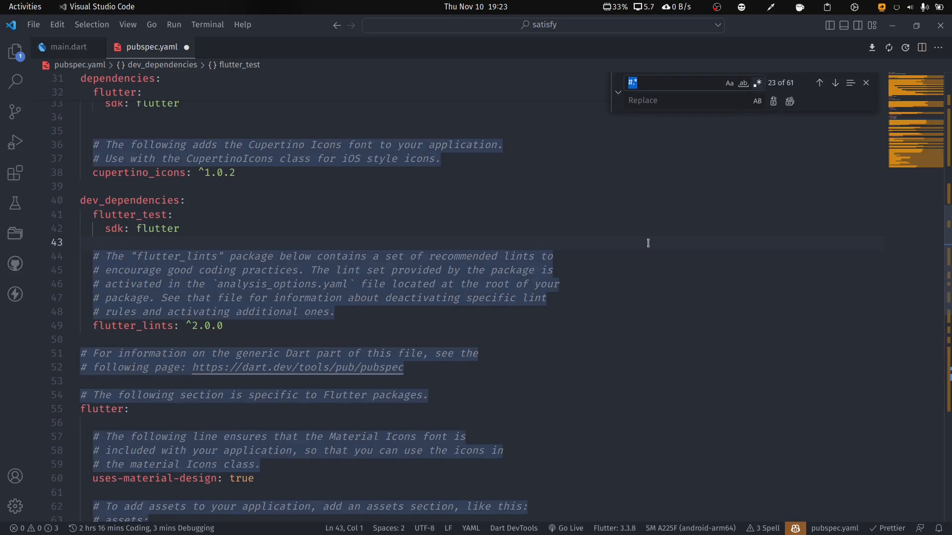
Search for the regex #.* to match all 61 comment lines, leaving the replacement empty.
{"action": "left_click", "coordinate": [643, 83]}
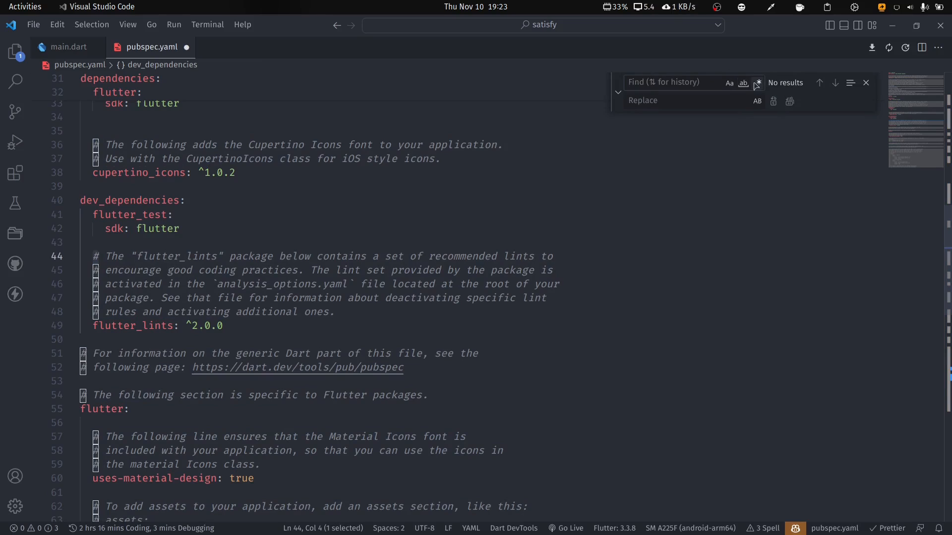
{"action": "mouse_move", "coordinate": [758, 83]}
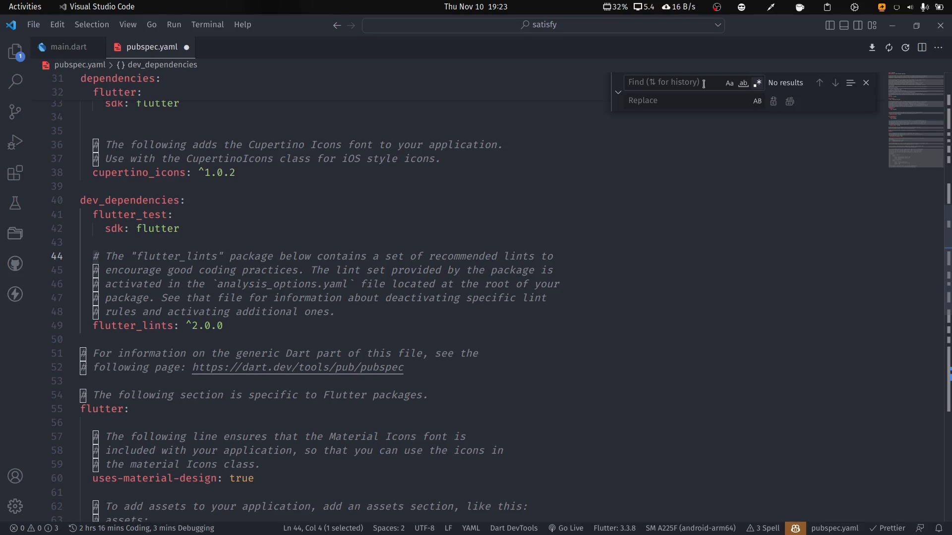
{"action": "type", "text": "#"}
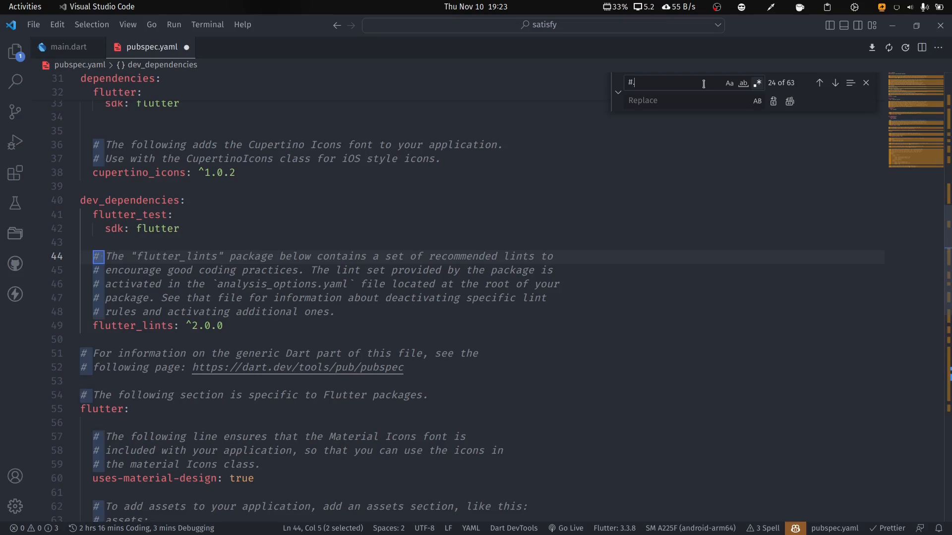
{"action": "type", "text": ".*"}
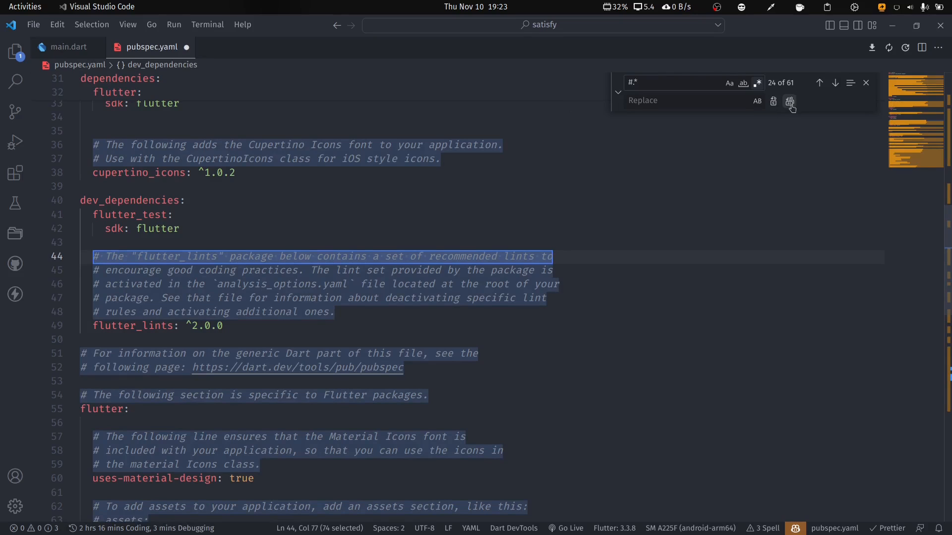
{"action": "mouse_move", "coordinate": [789, 101]}
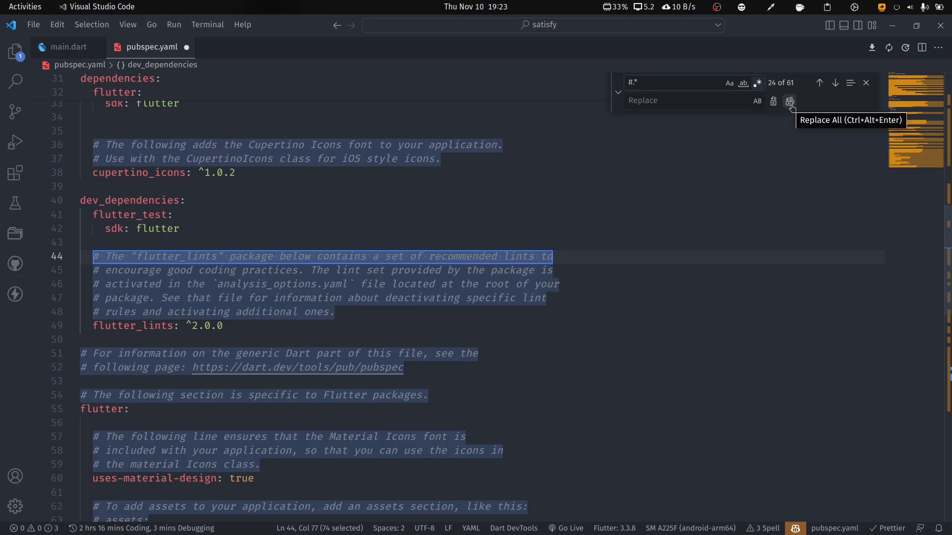
Replace every matched comment with nothing and dismiss the search widget.
{"action": "left_click", "coordinate": [790, 102]}
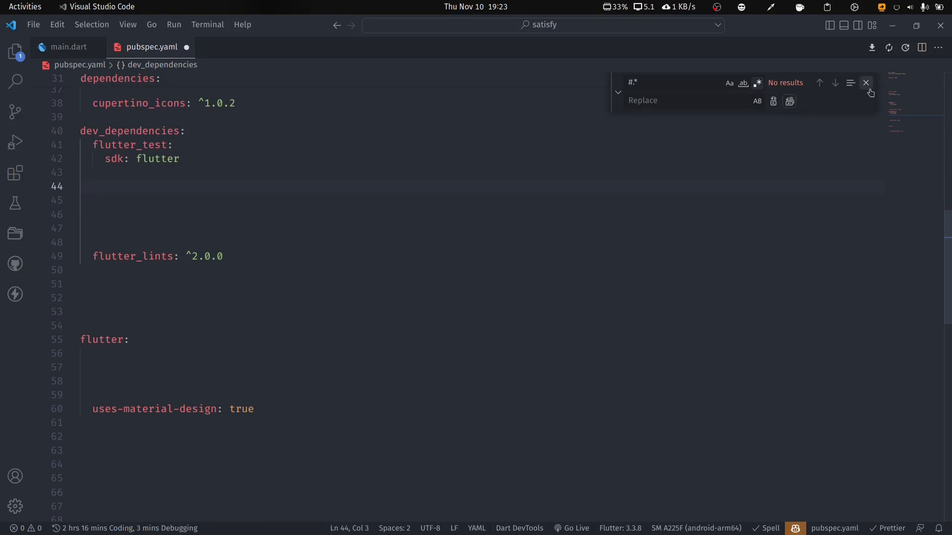
{"action": "left_click", "coordinate": [867, 83]}
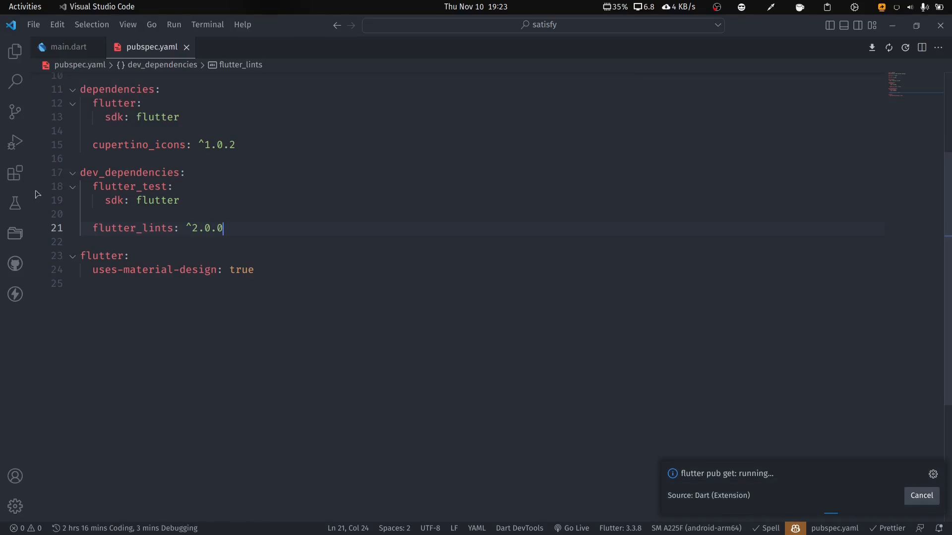
View the flutter pub get output log, then place the cursor after uses-material-design: true.
{"action": "left_click", "coordinate": [15, 173]}
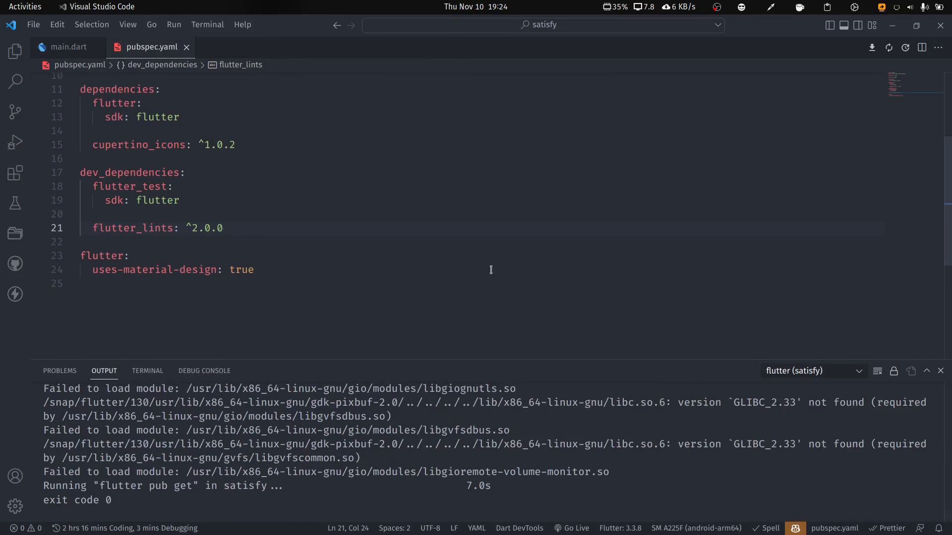
{"action": "double_click", "coordinate": [242, 270]}
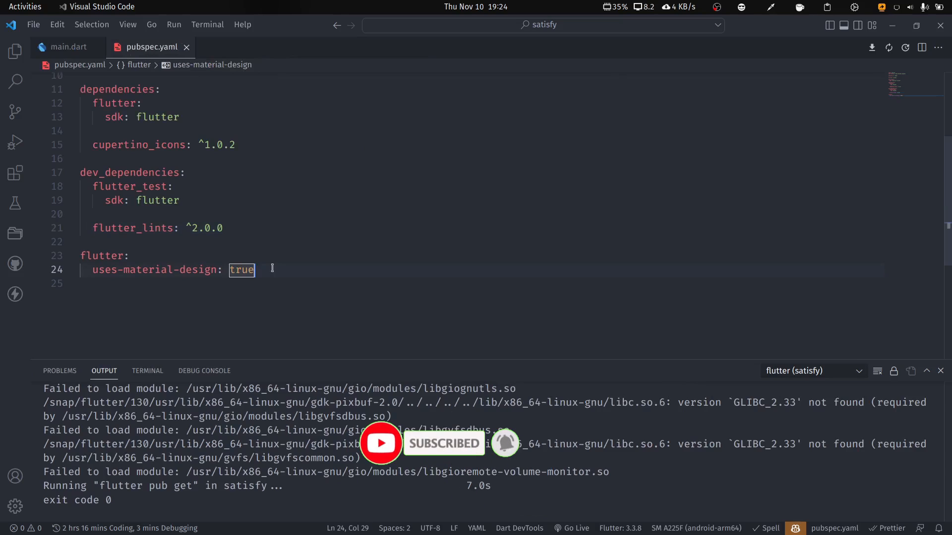
Add an empty assets: entry under the flutter section and reformat the document.
{"action": "type", "text": "assets:"}
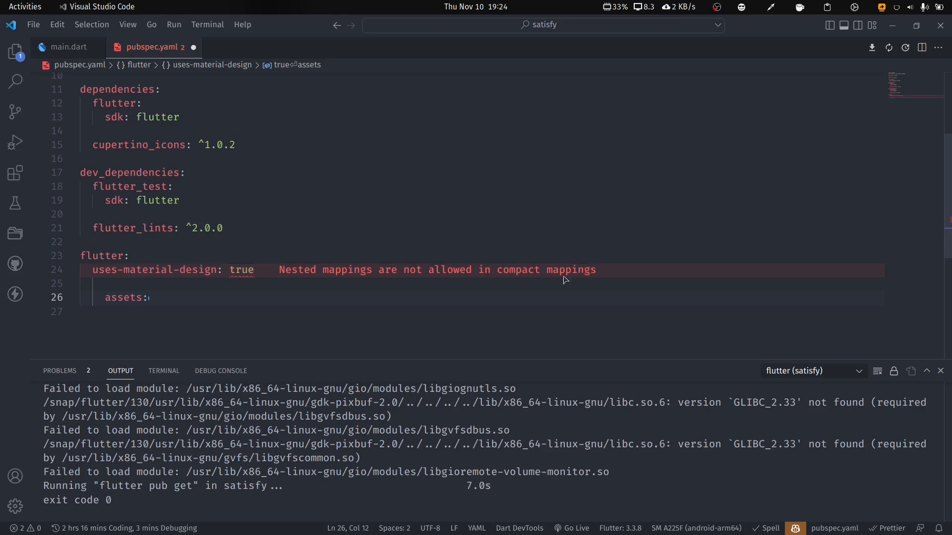
{"action": "key", "text": "BackSpace"}
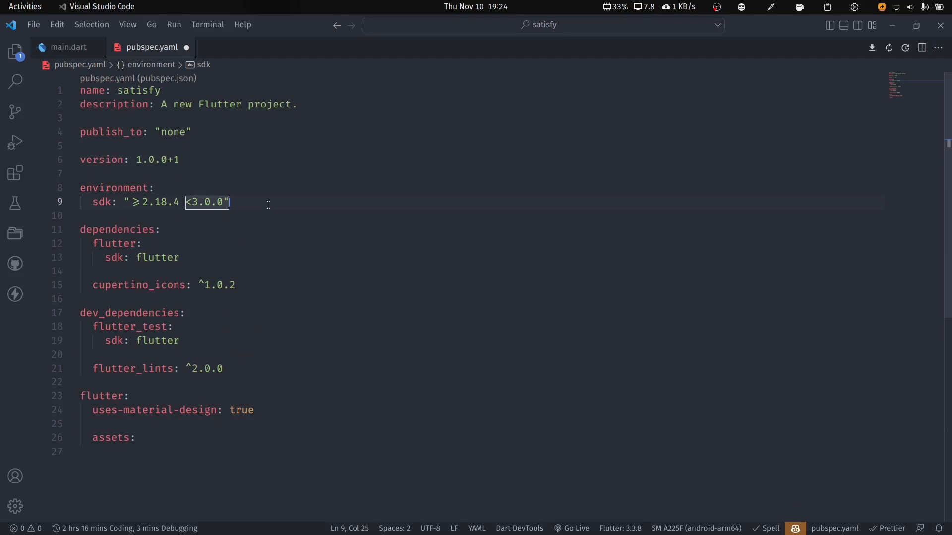
{"action": "left_click", "coordinate": [305, 270]}
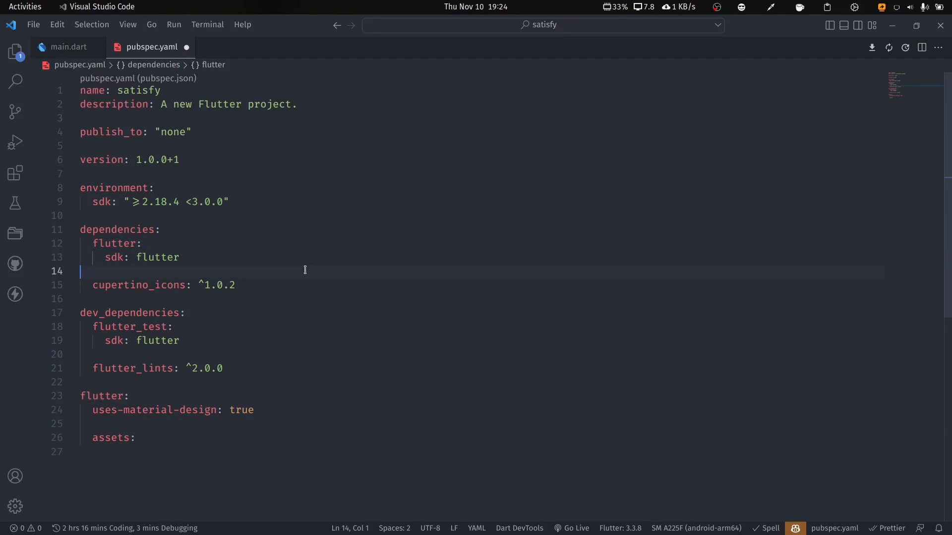